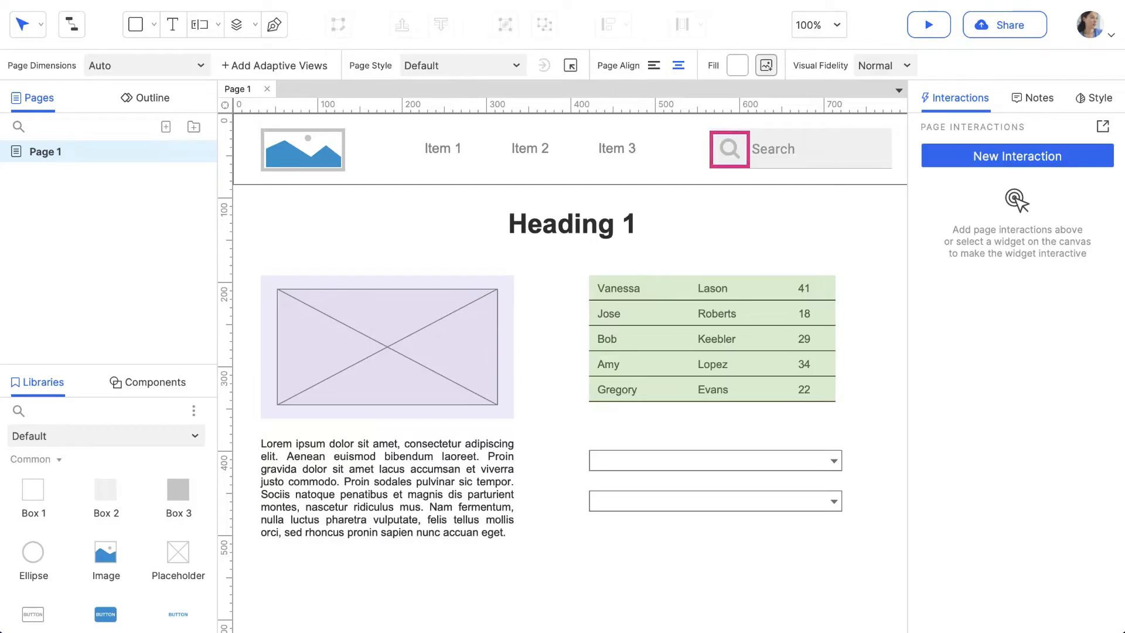
# Open the table repeater to view its first name, last name and score data rows.
pyautogui.click(302, 150)
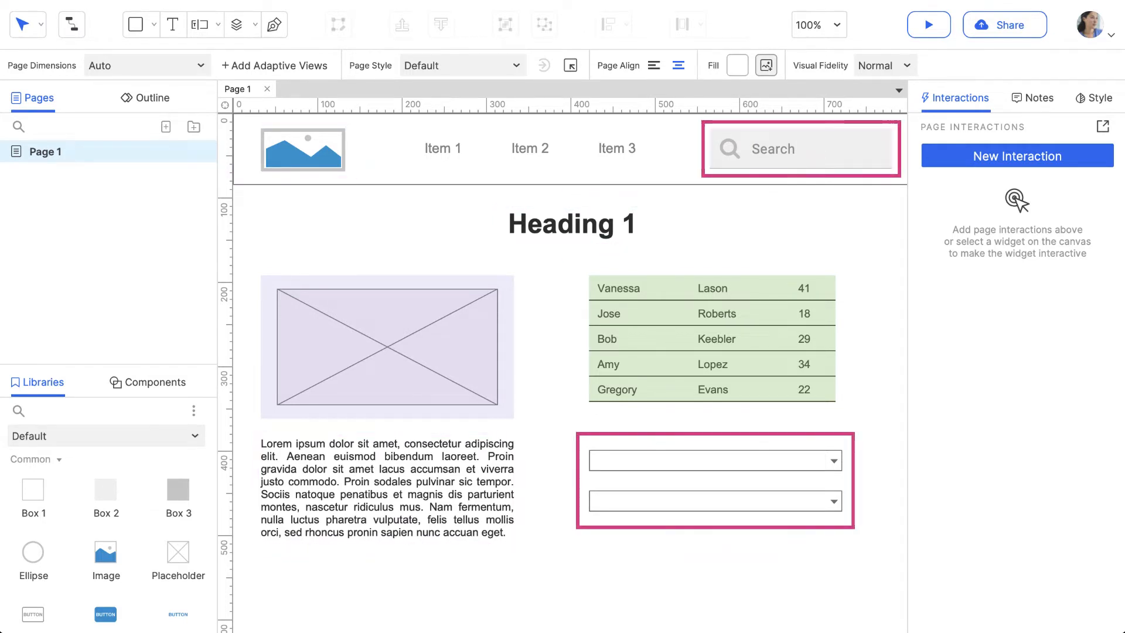
pyautogui.click(385, 347)
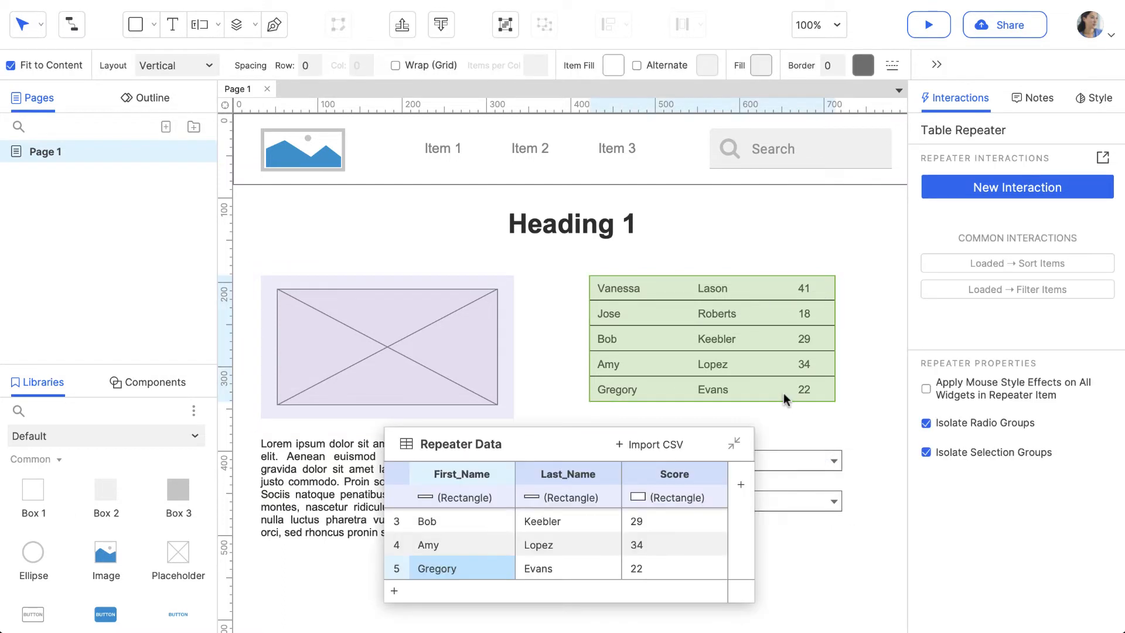
pyautogui.moveTo(803, 408)
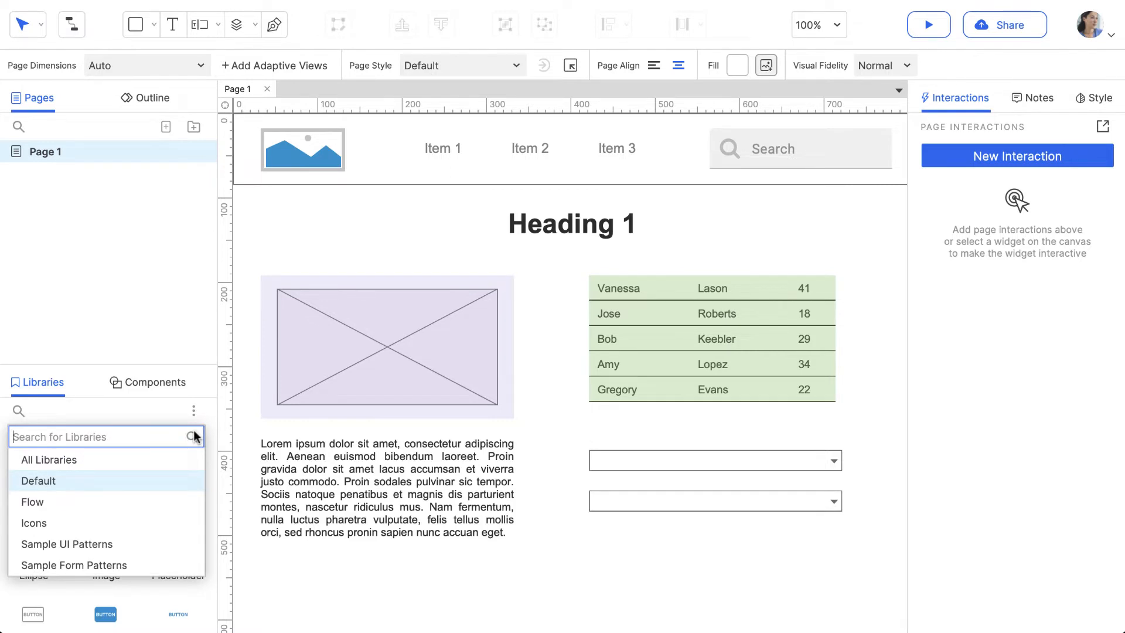
# Drag a Primary Button from the Default library to below the lorem ipsum paragraph.
pyautogui.click(193, 411)
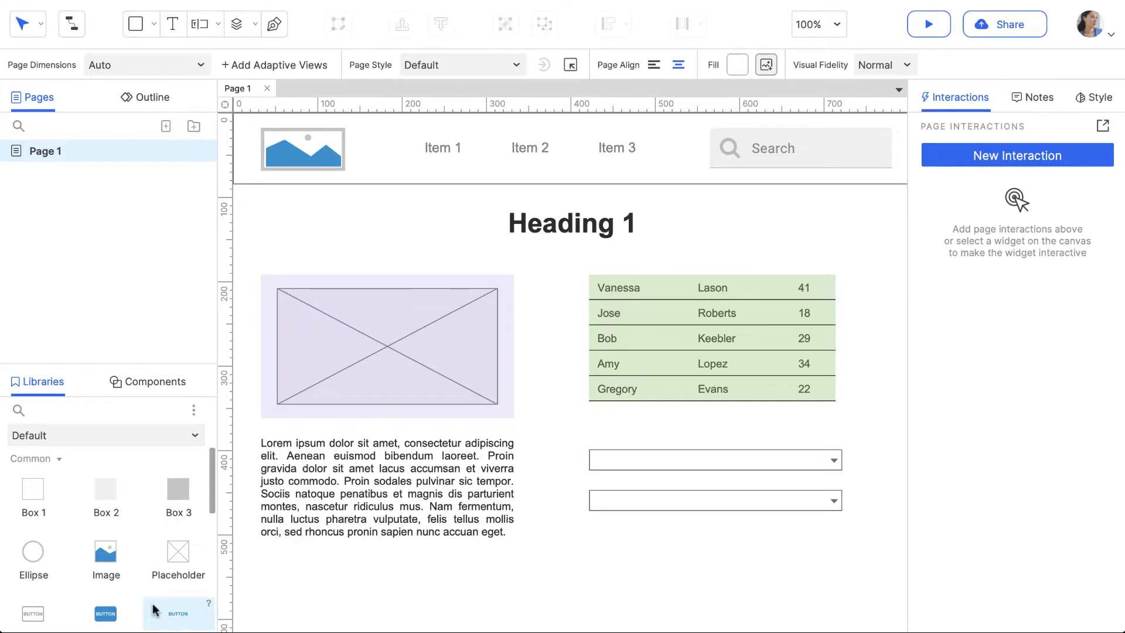
pyautogui.moveTo(177, 612); pyautogui.dragTo(386, 585)
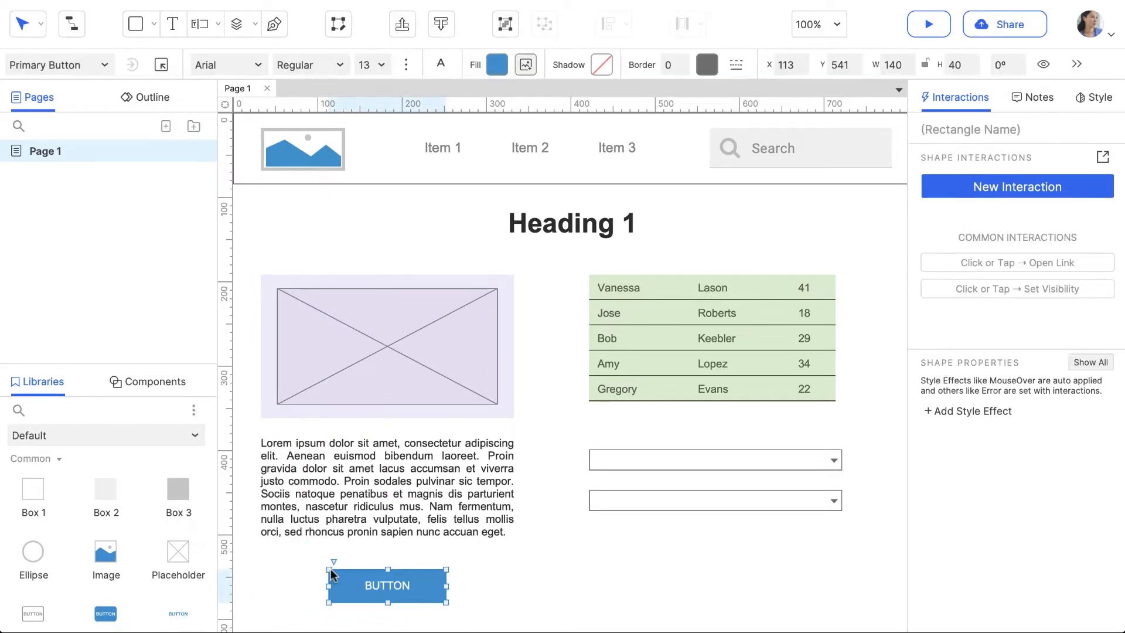
pyautogui.click(387, 493)
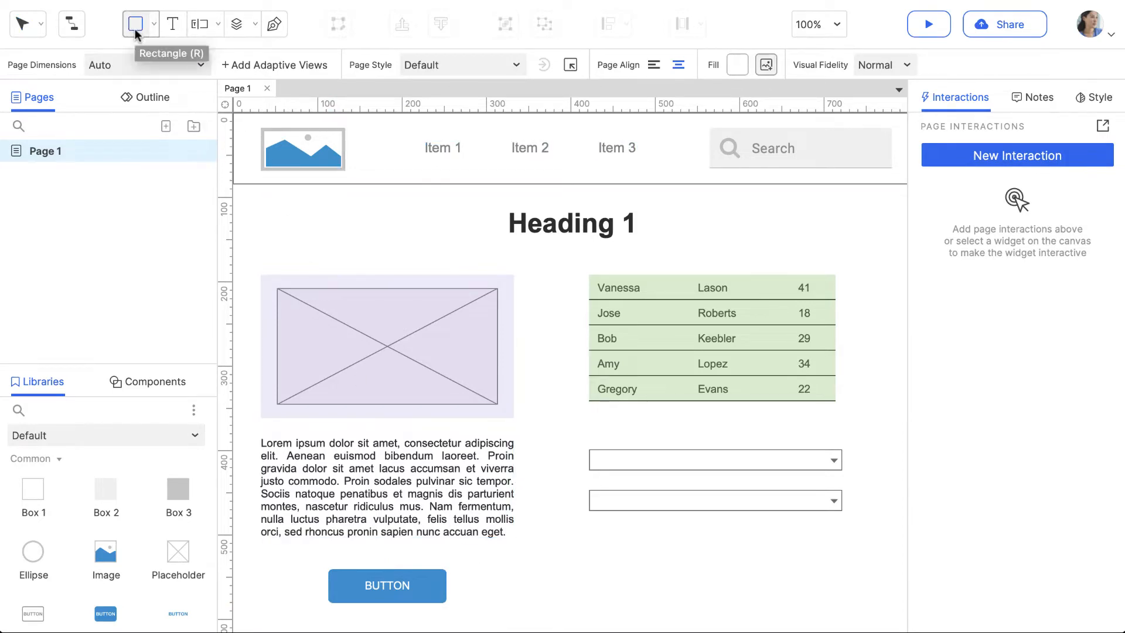
# Draw two wide stacked rectangles under the blue button and type 'Text' into the upper one.
pyautogui.scroll(-3)
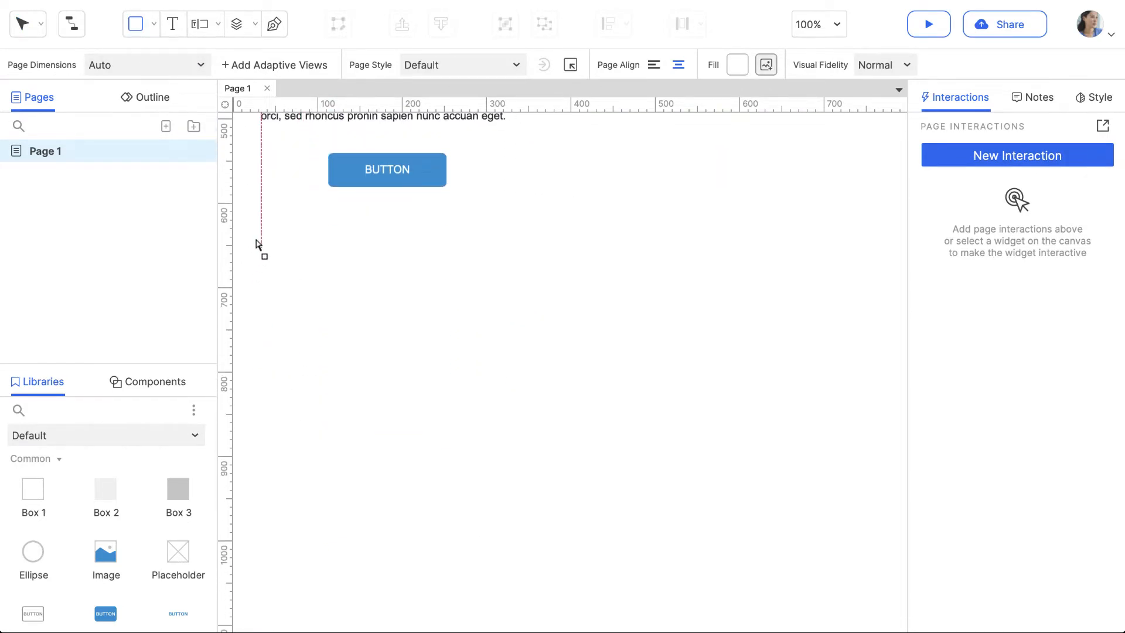
pyautogui.moveTo(260, 230); pyautogui.dragTo(517, 335)
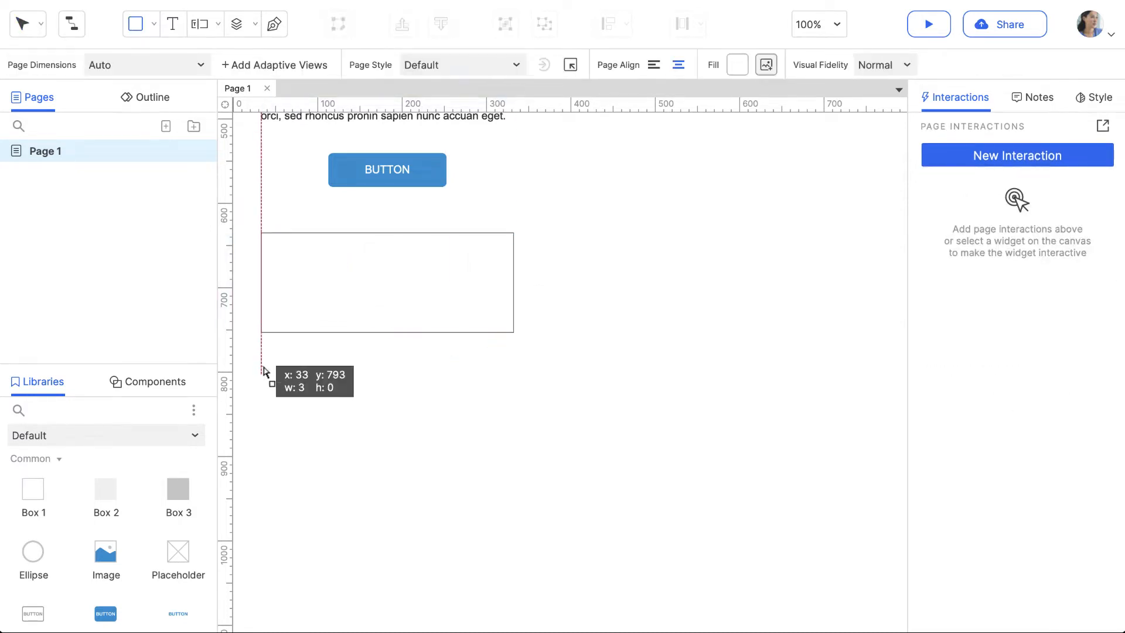
pyautogui.moveTo(262, 369); pyautogui.dragTo(513, 456)
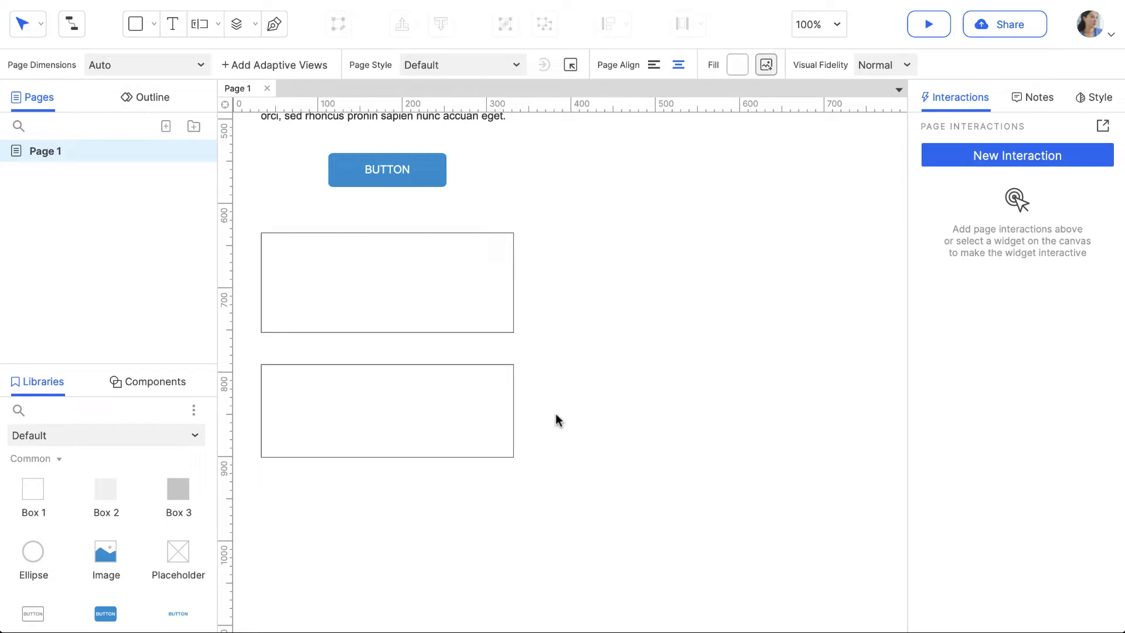
pyautogui.click(359, 280)
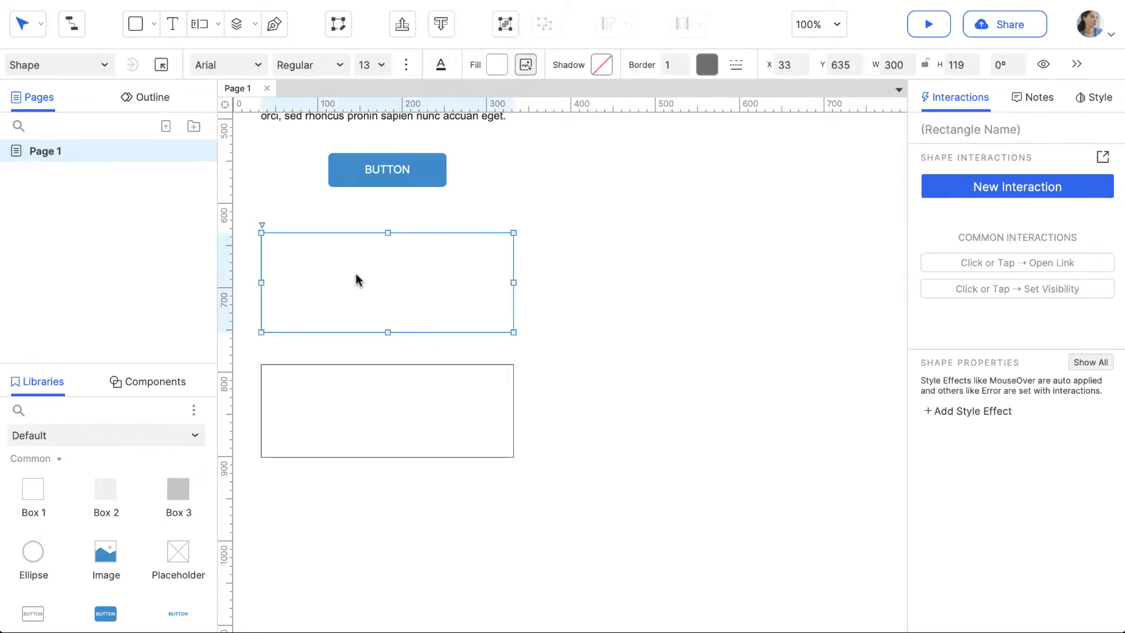
pyautogui.write('Text')
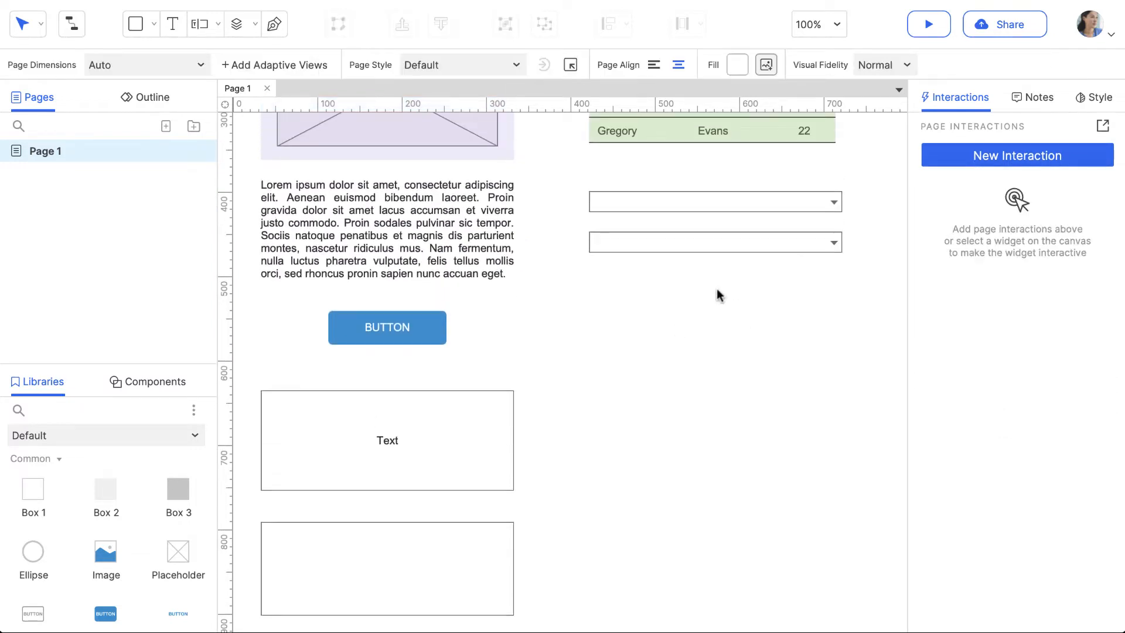
# Add List Item1, List Item2 and List Item3 to the lower droplist in Edit Droplist.
pyautogui.click(714, 242)
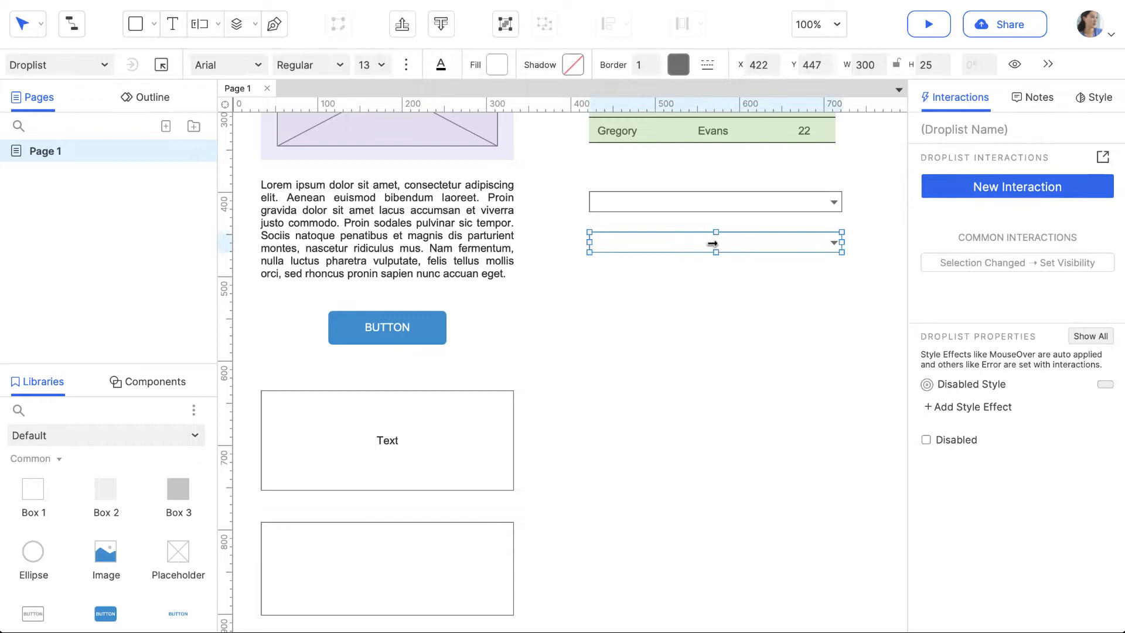
pyautogui.doubleClick(712, 242)
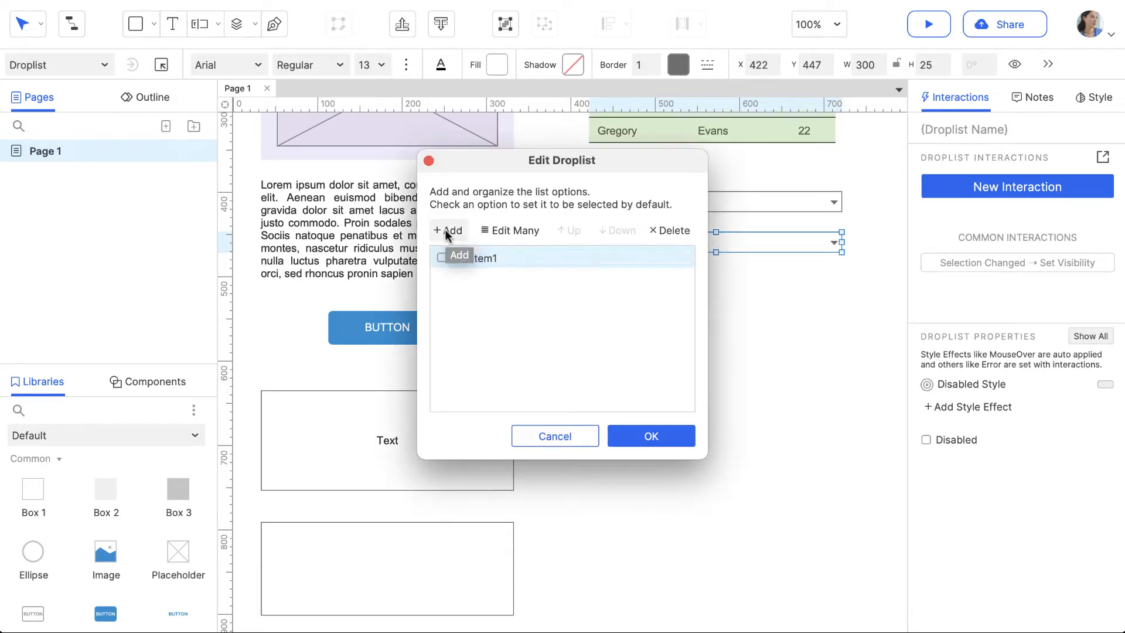
pyautogui.click(448, 231)
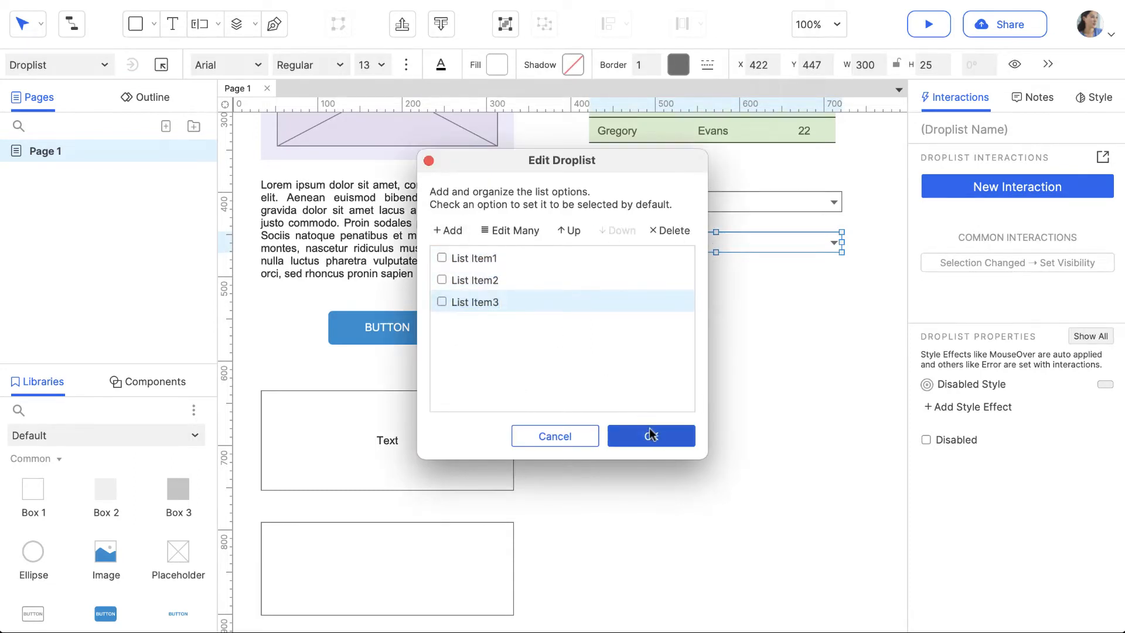
pyautogui.click(651, 435)
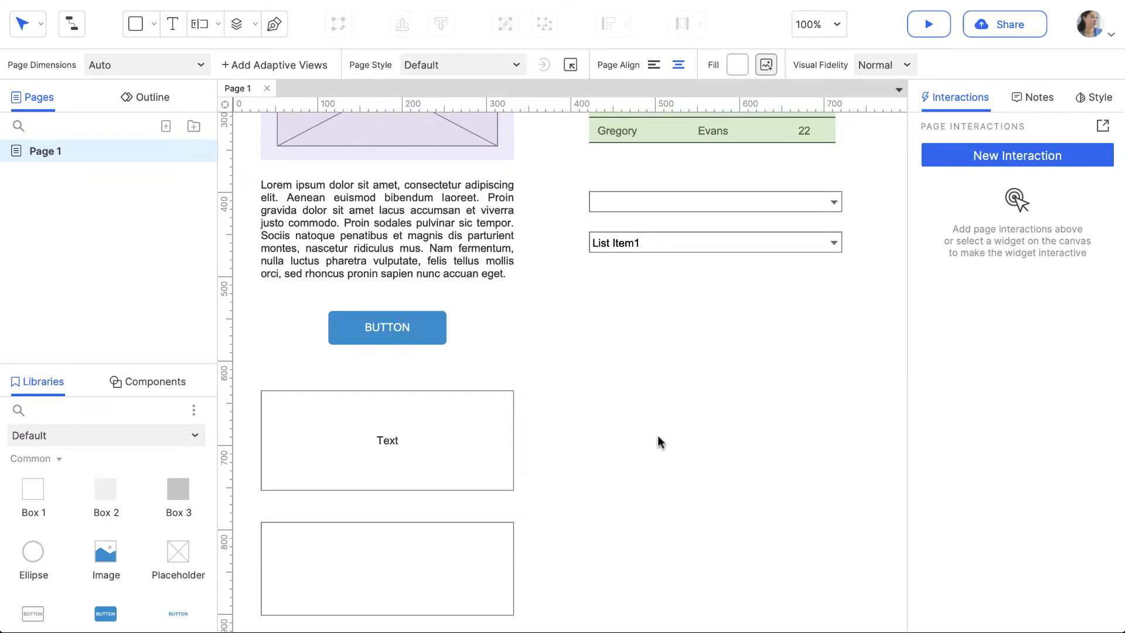
# Fill the Text rectangle light gray and update the shared Shape style to match.
pyautogui.click(387, 441)
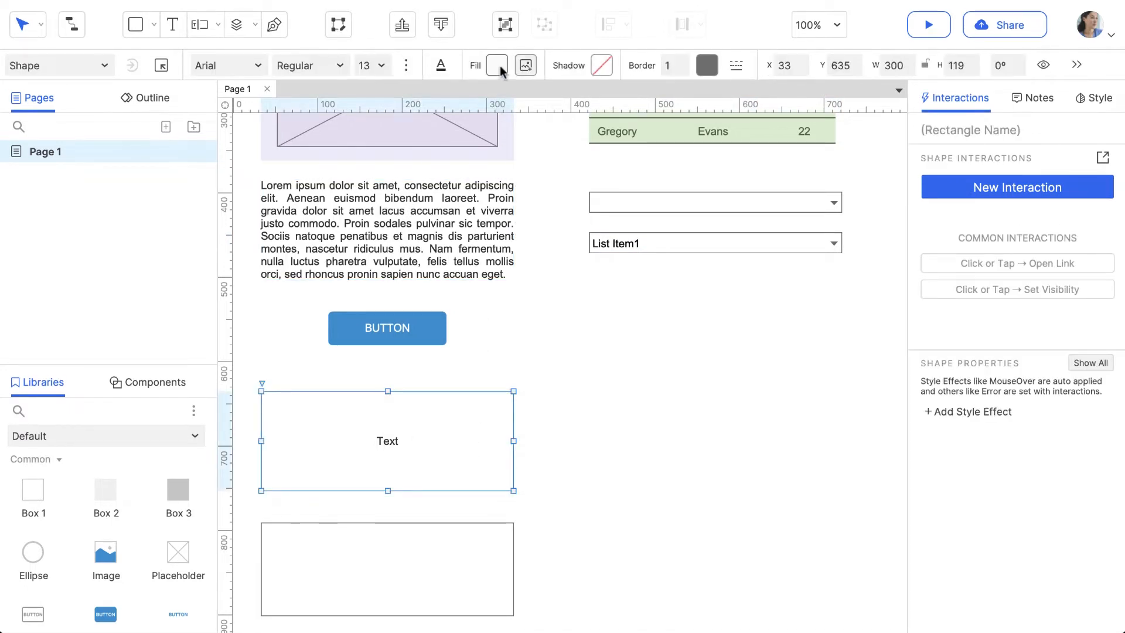
pyautogui.click(496, 65)
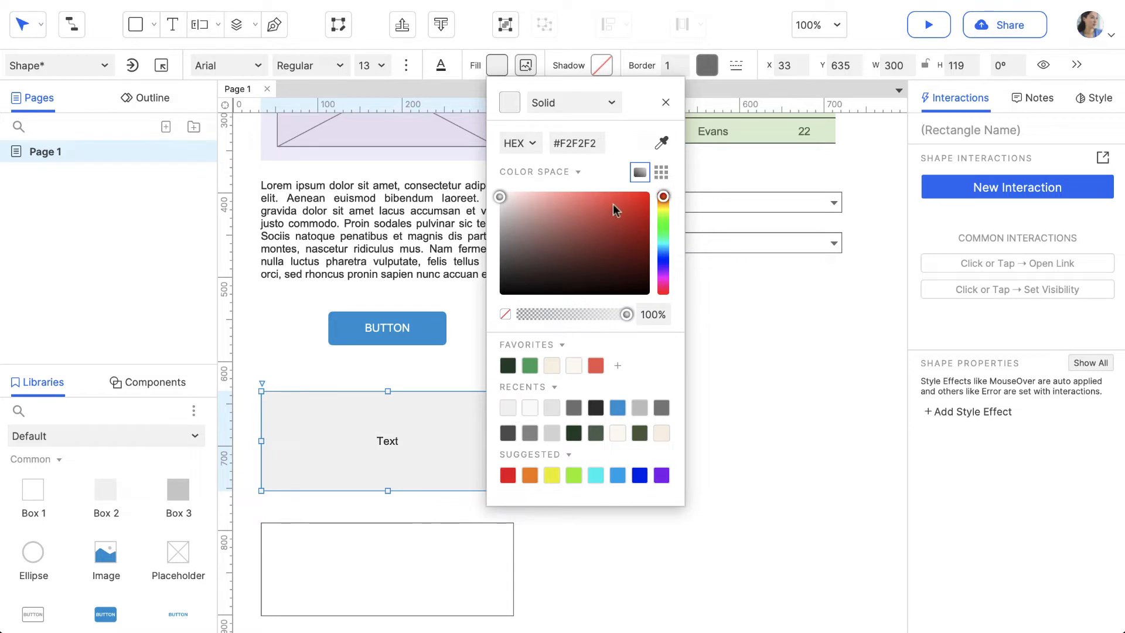
pyautogui.click(666, 101)
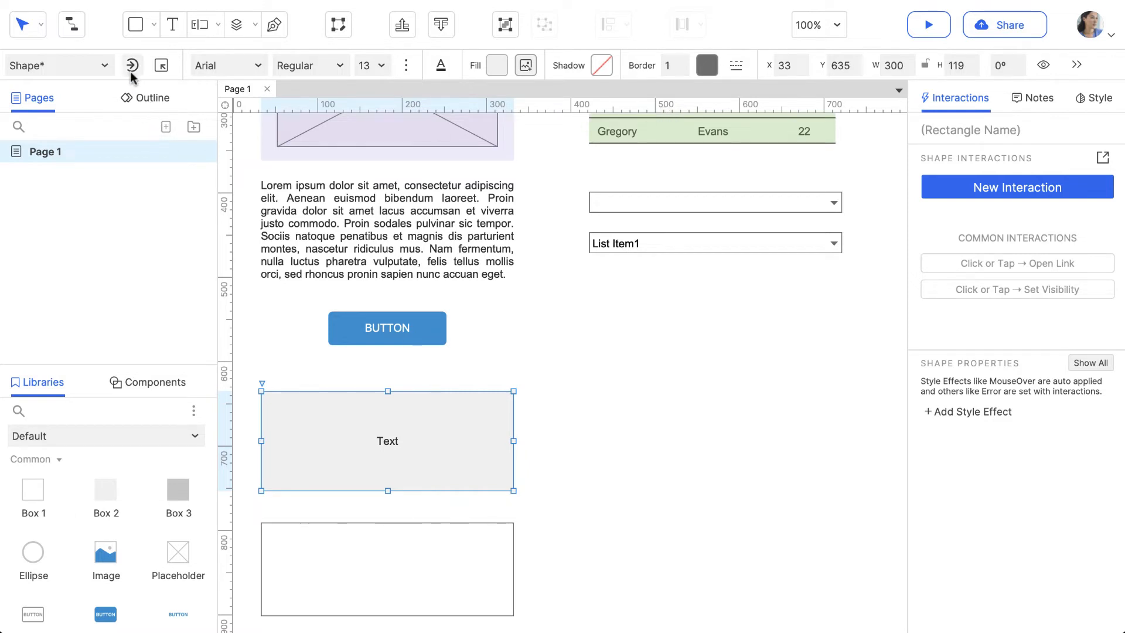
pyautogui.click(131, 65)
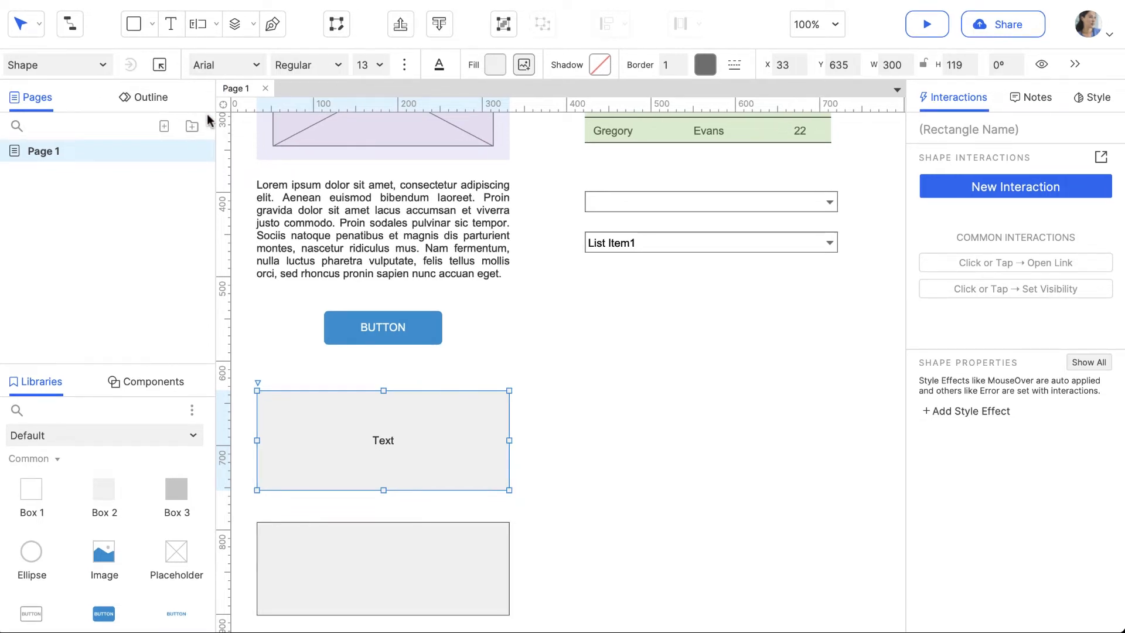
# Annotate the header logo image with the note 'Use company logo' and preview the page.
pyautogui.click(1036, 97)
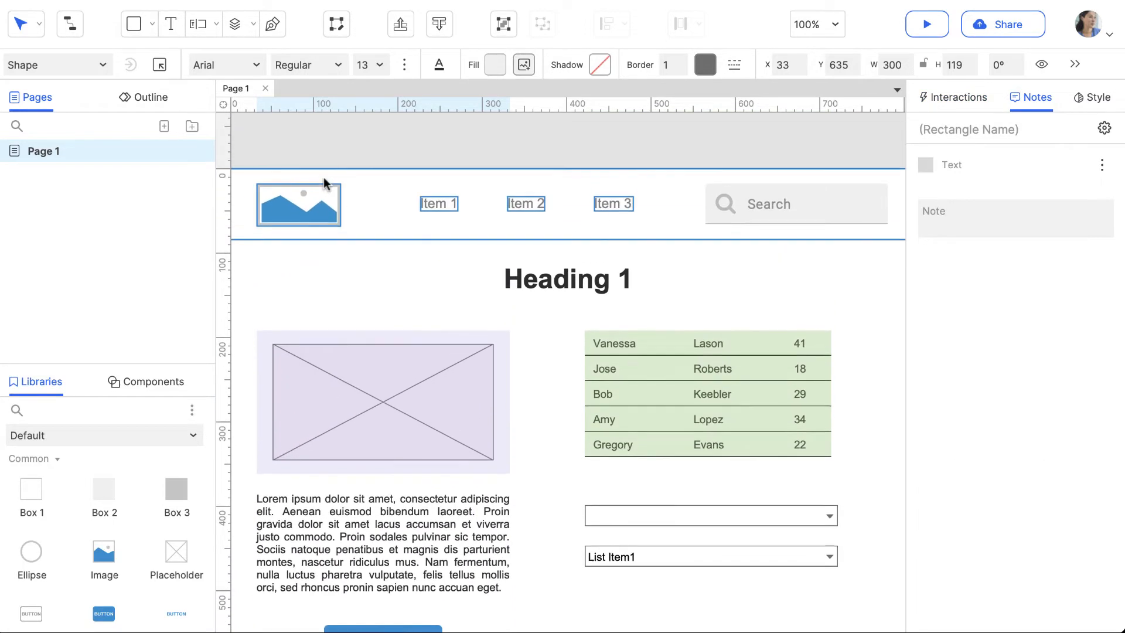
pyautogui.click(298, 208)
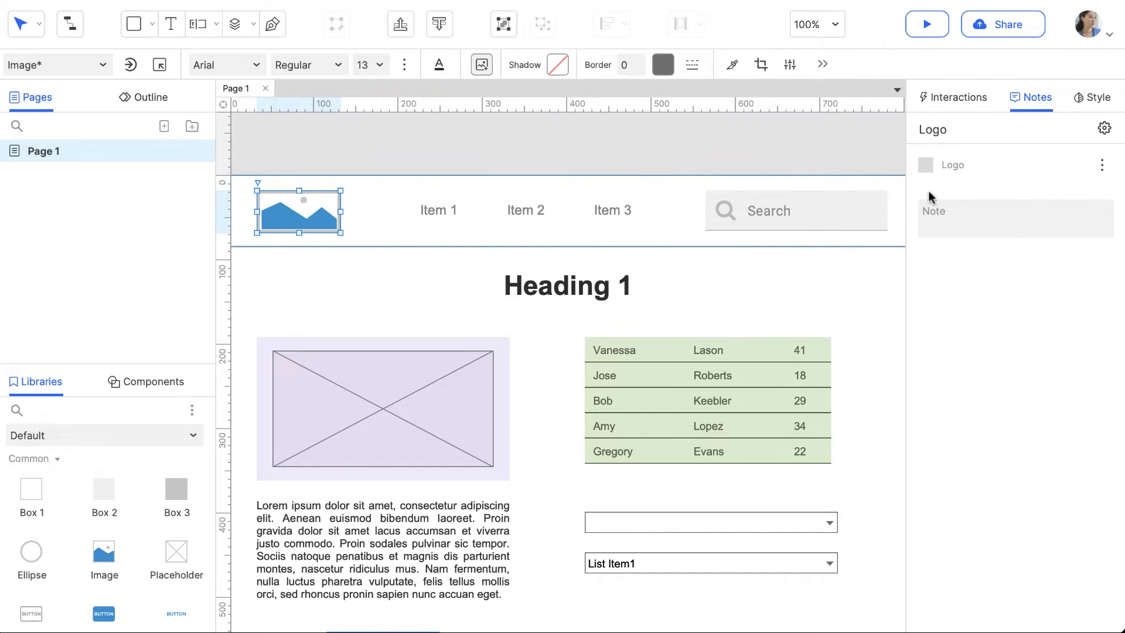
pyautogui.write('Use company')
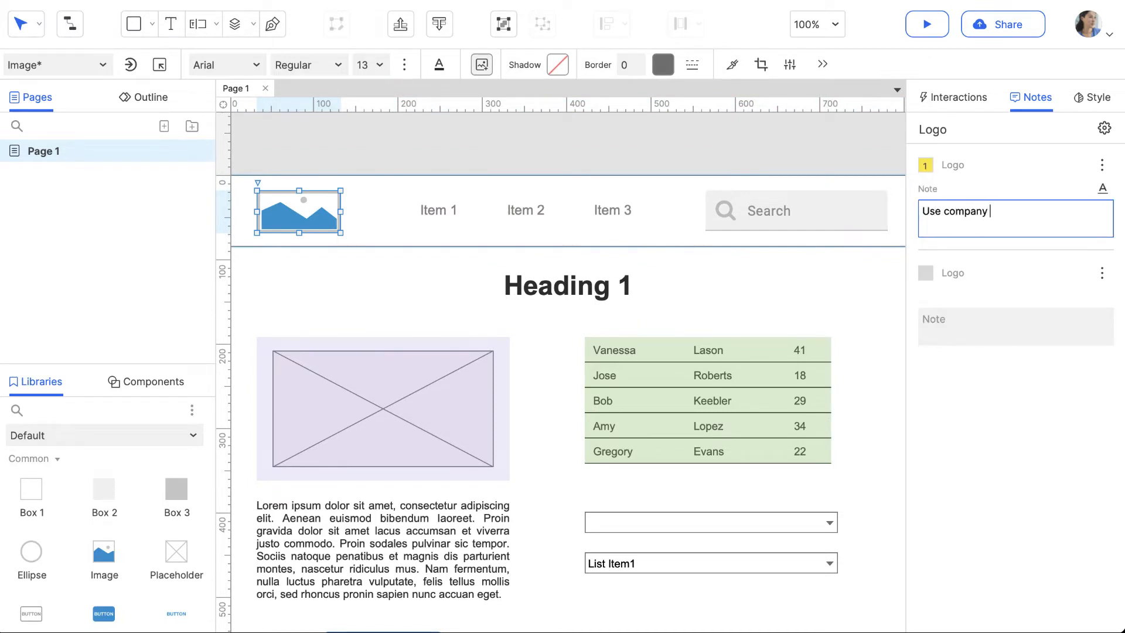
pyautogui.write('logo')
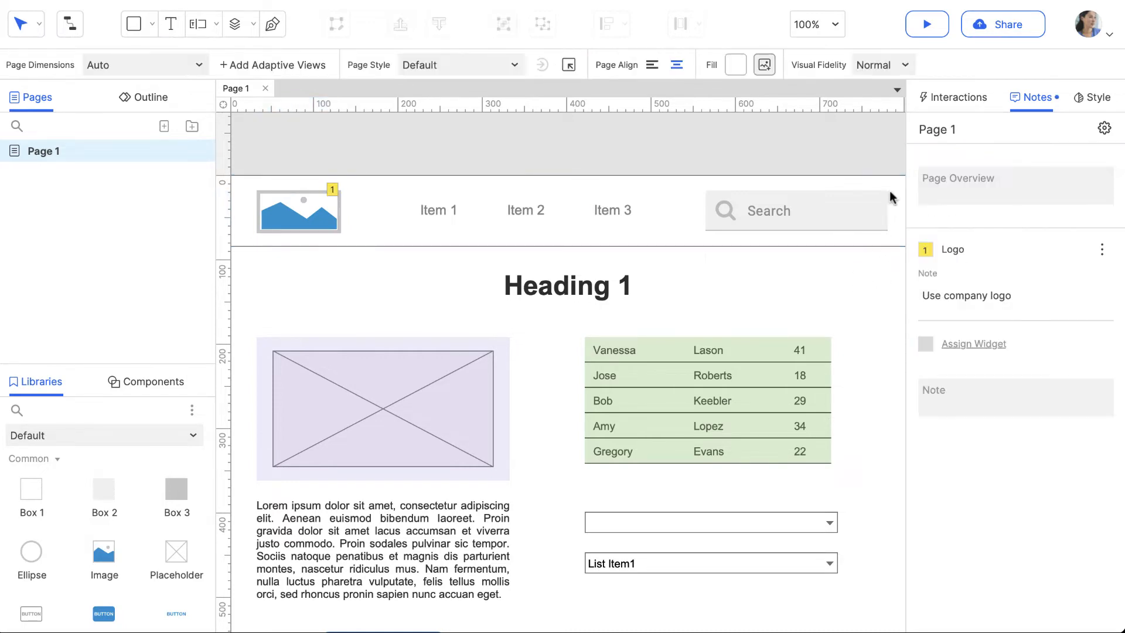
pyautogui.click(925, 24)
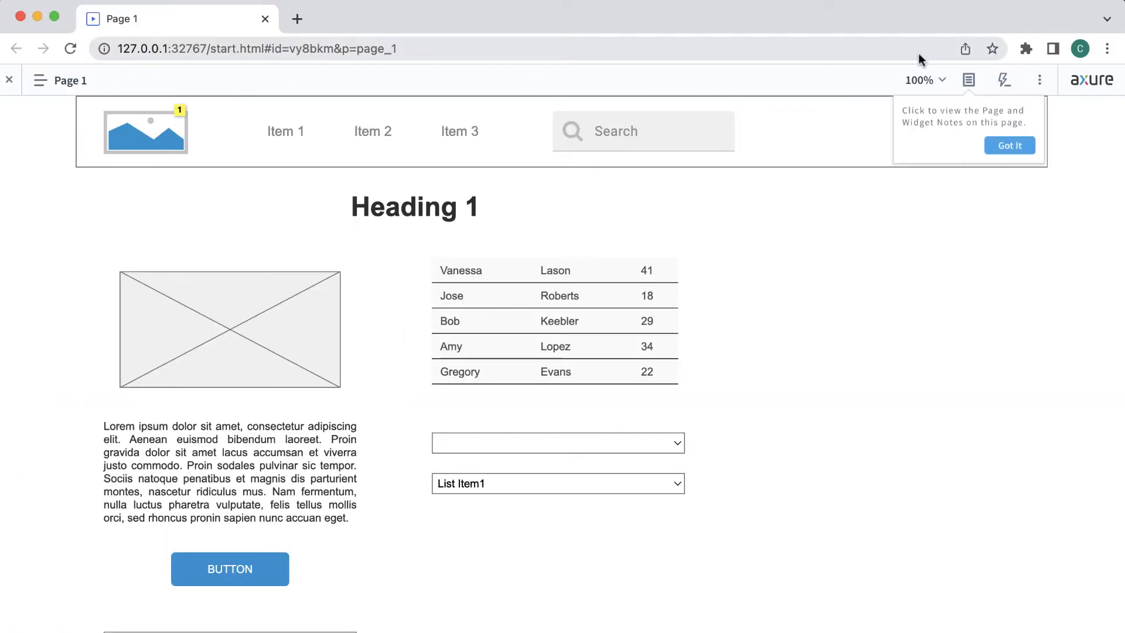
# Dismiss the notes tip in the Chrome preview and return to Axure RP.
pyautogui.click(181, 110)
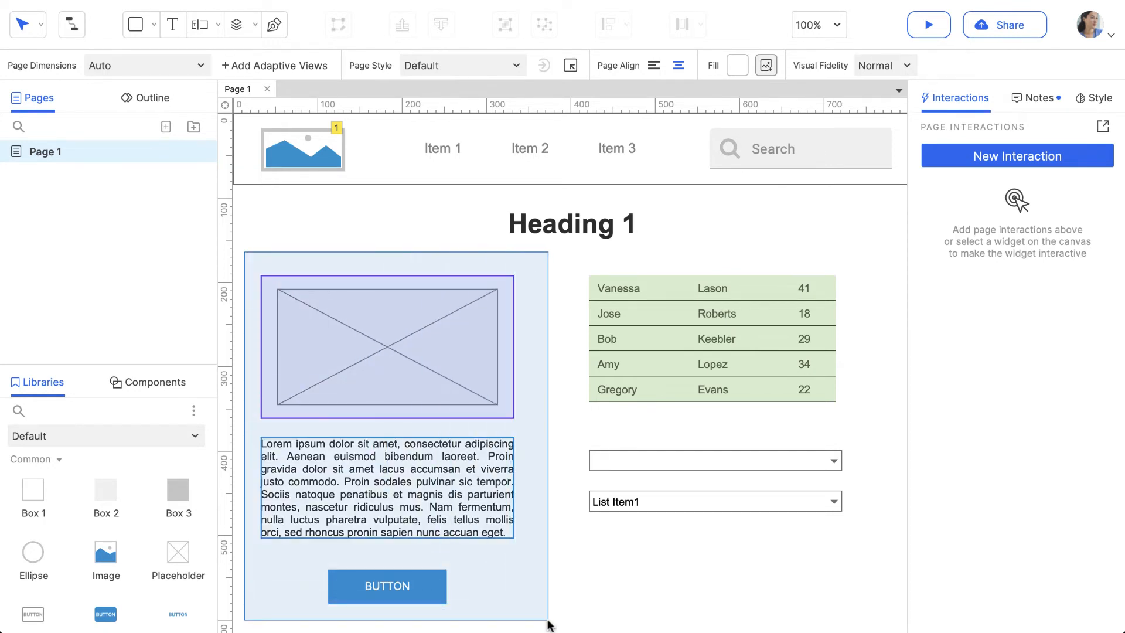
# Bring up the context menu for the selected content widgets.
pyautogui.rightClick(387, 344)
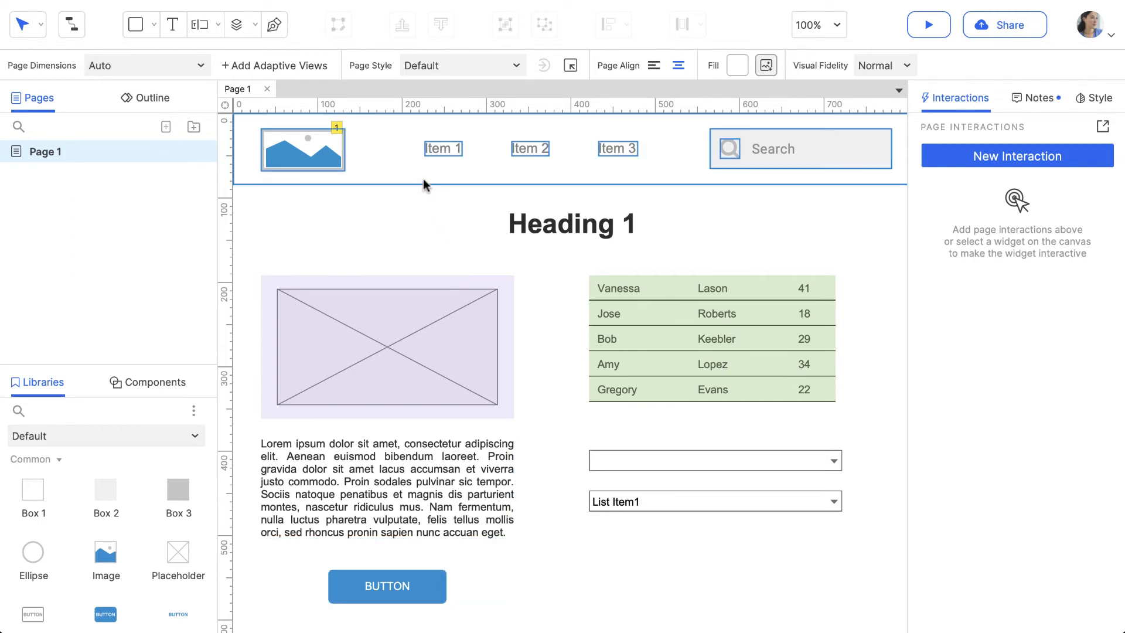
# Convert the header navigation bar into a component named Nav Component.
pyautogui.rightClick(424, 184)
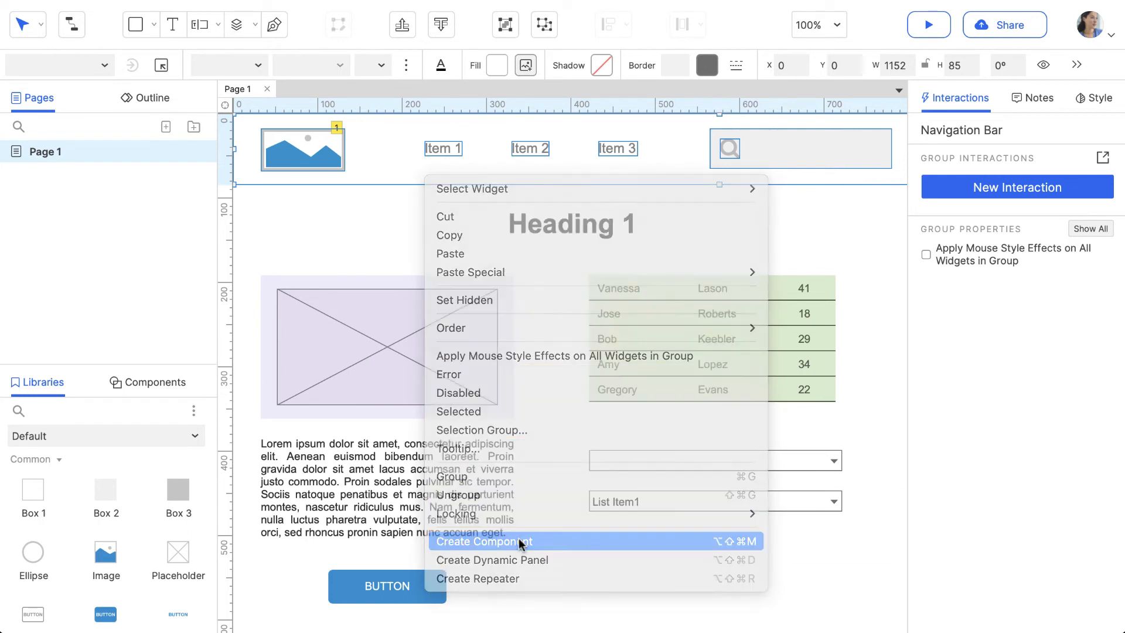
pyautogui.click(484, 541)
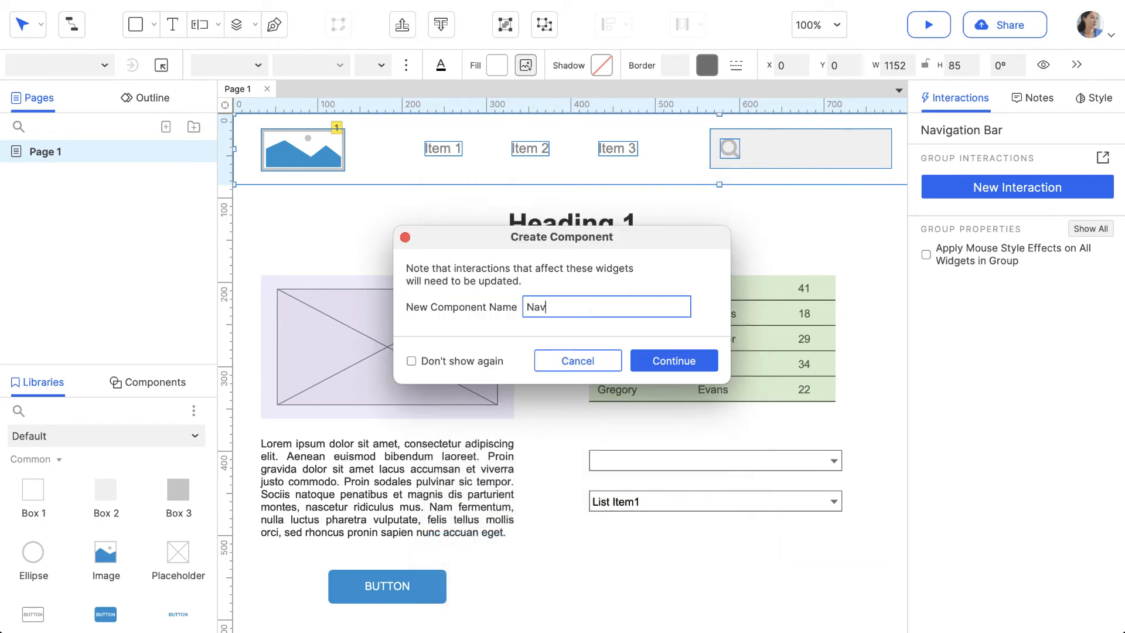
pyautogui.click(674, 360)
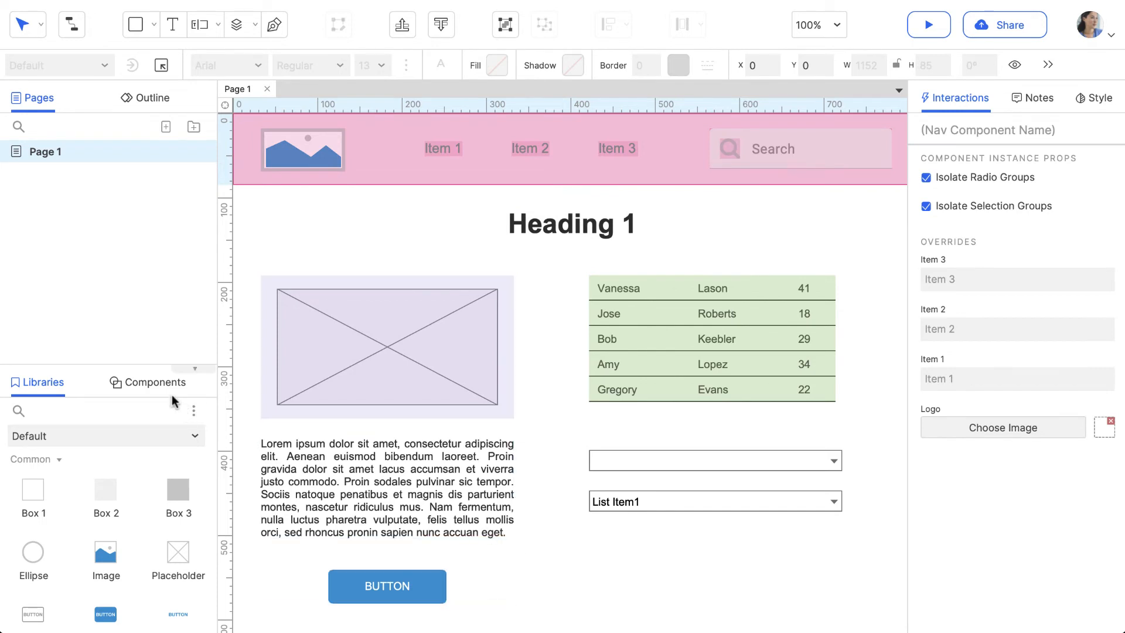
pyautogui.click(156, 382)
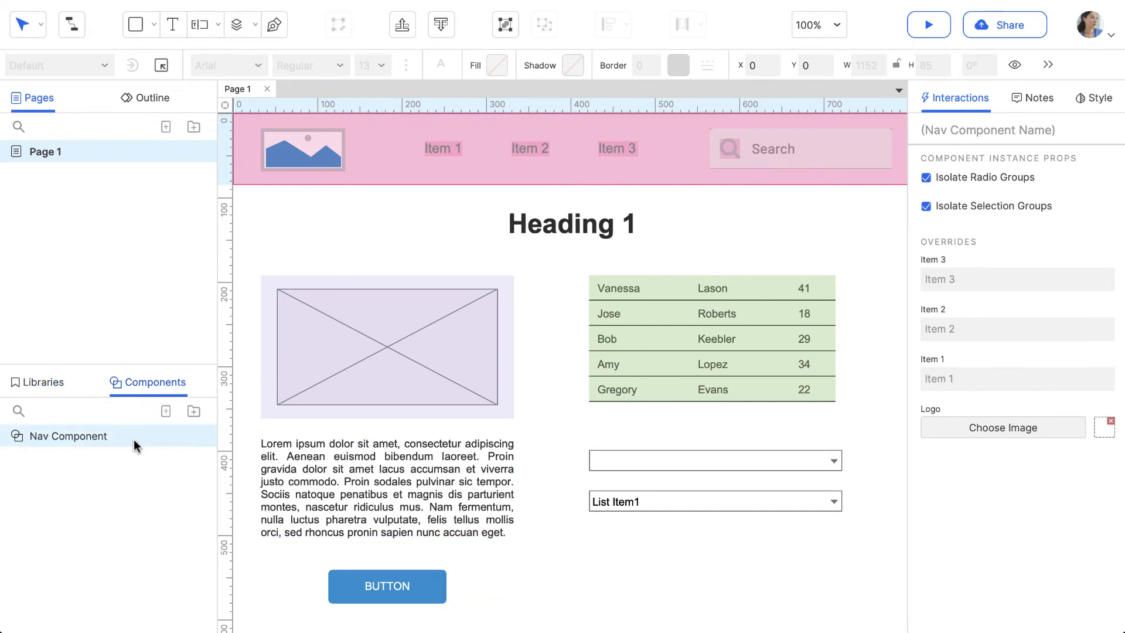
pyautogui.moveTo(165, 411)
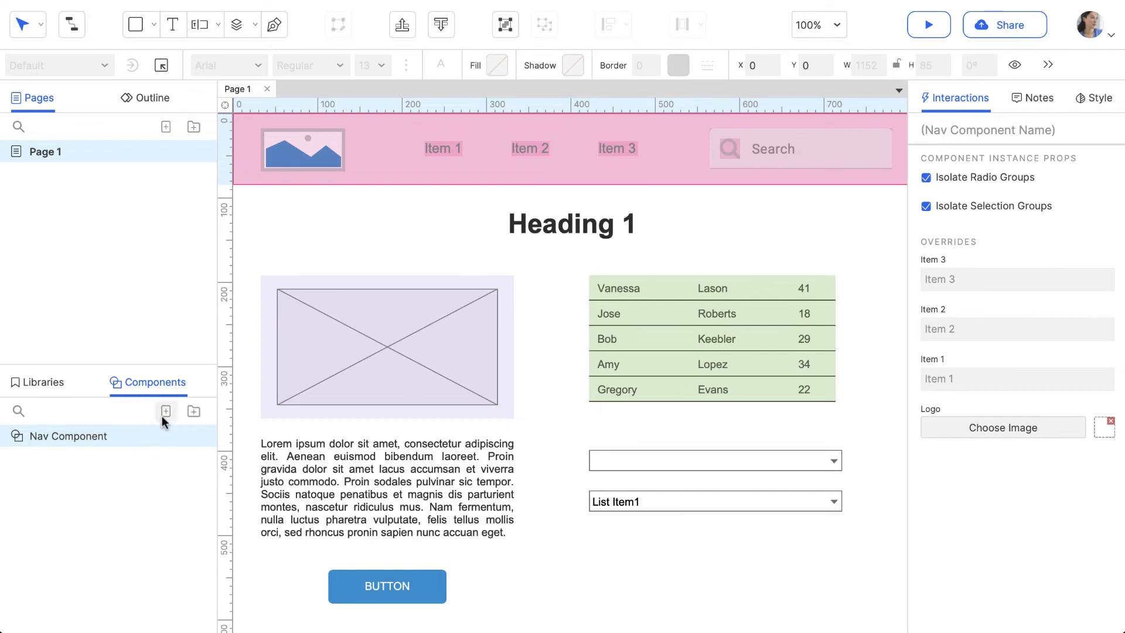
# Add a blank Component 2 to the project and create a new Page 2.
pyautogui.click(165, 411)
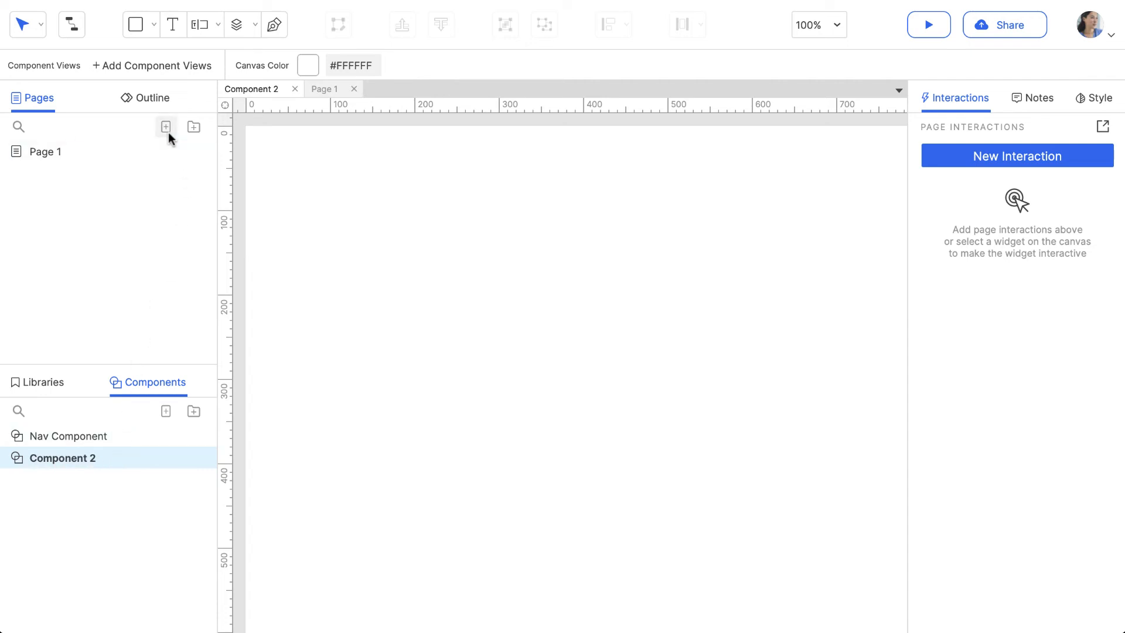
pyautogui.click(167, 127)
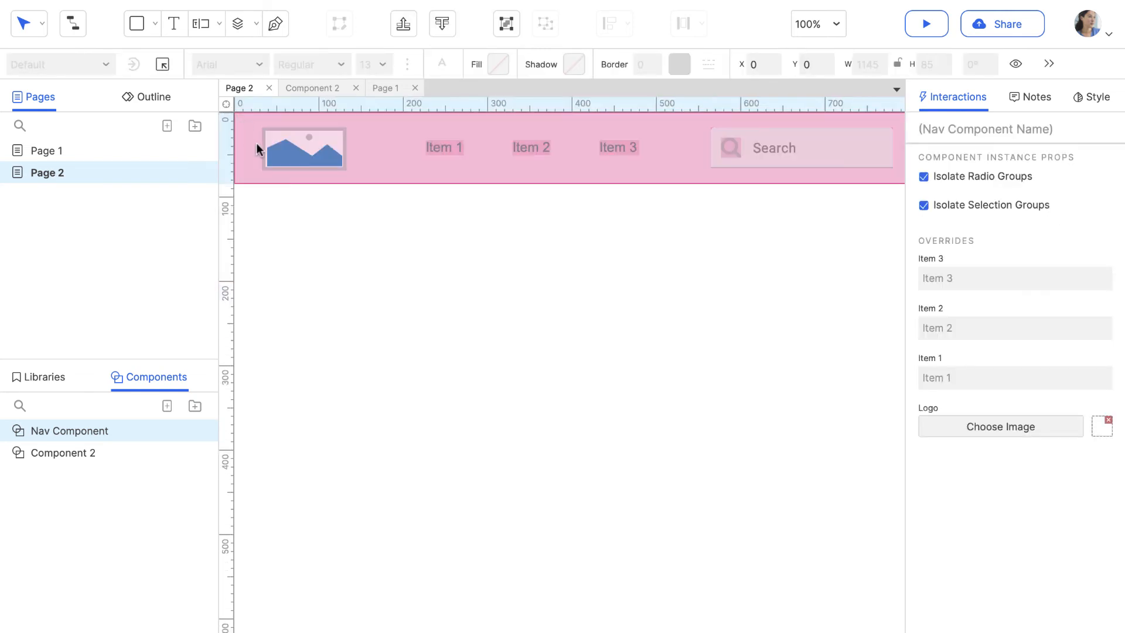
pyautogui.moveTo(141, 442)
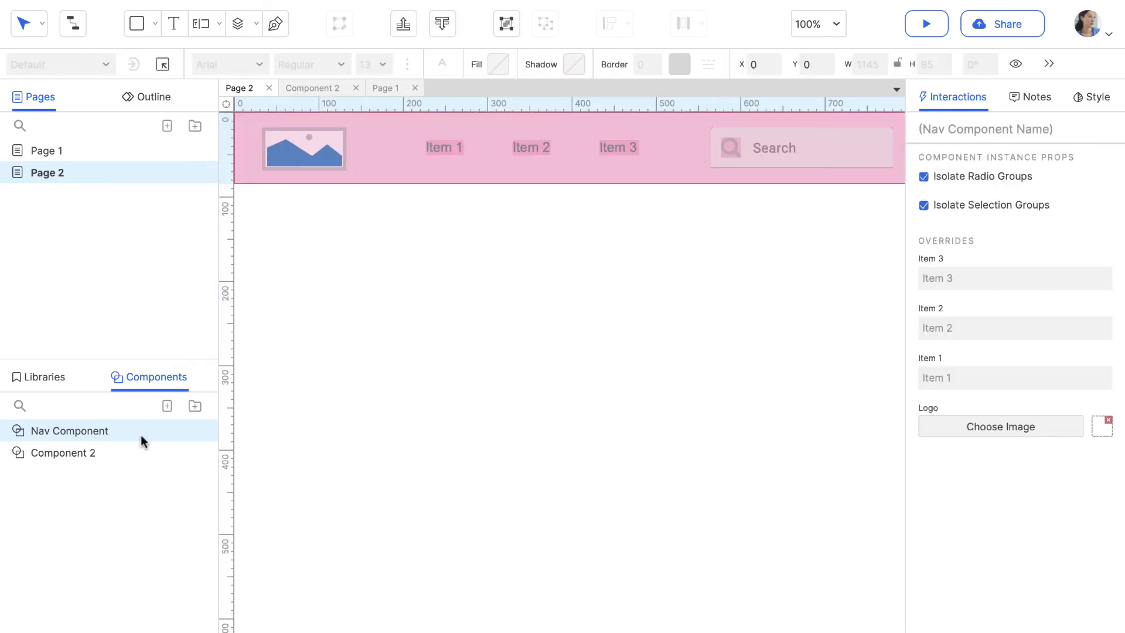
pyautogui.moveTo(287, 299)
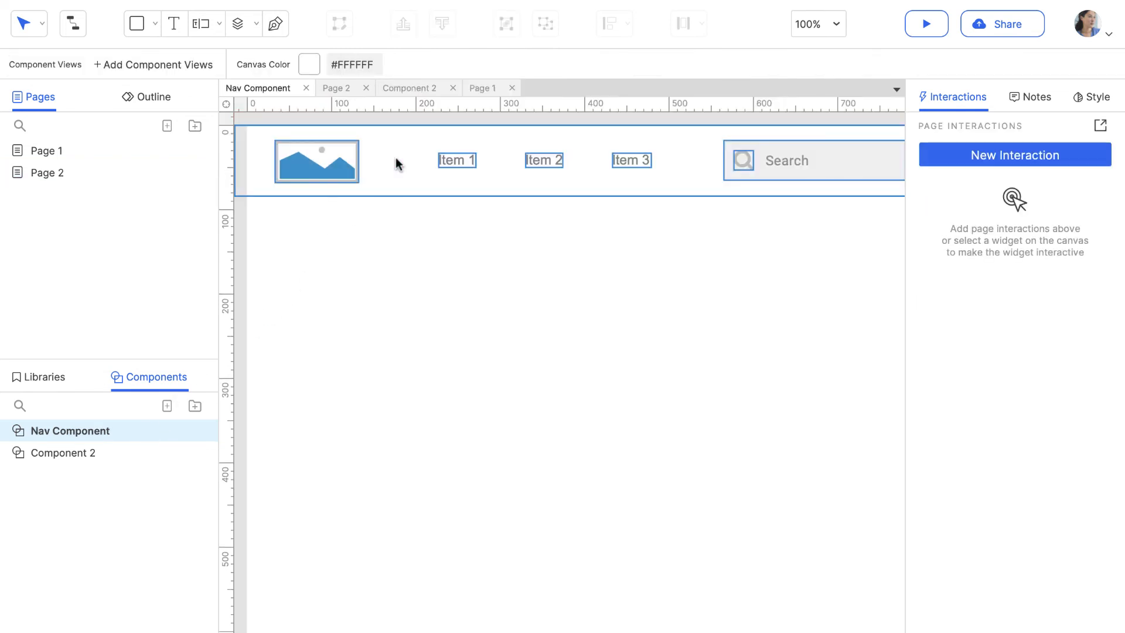
# Swap the Nav Component's placeholder image for the Axure logo and view it on Page 1.
pyautogui.click(316, 170)
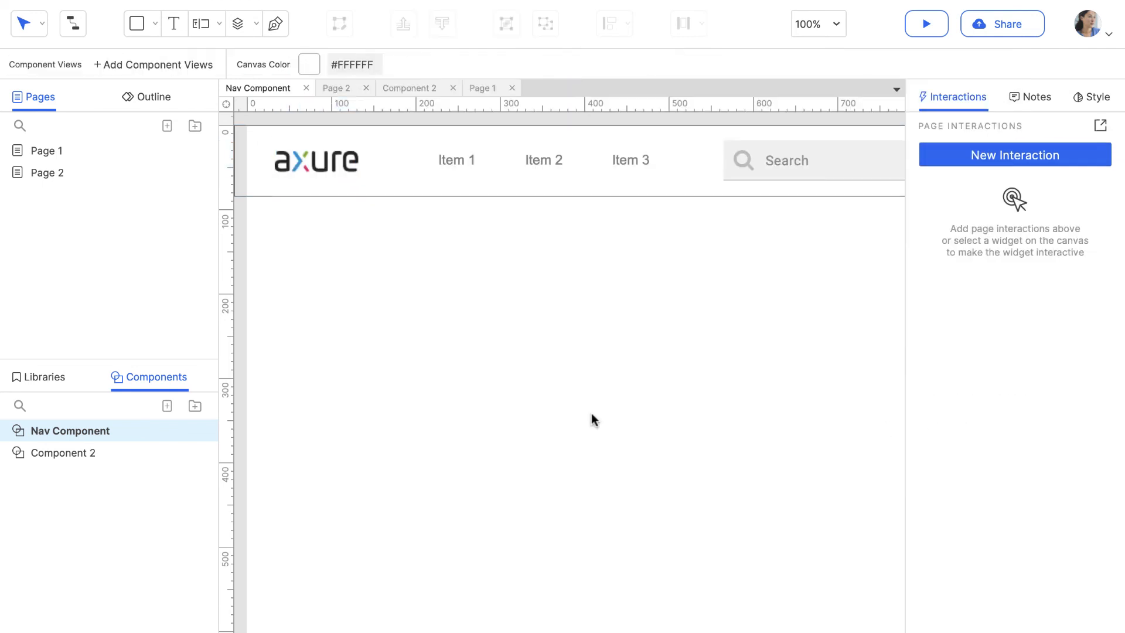
pyautogui.click(482, 88)
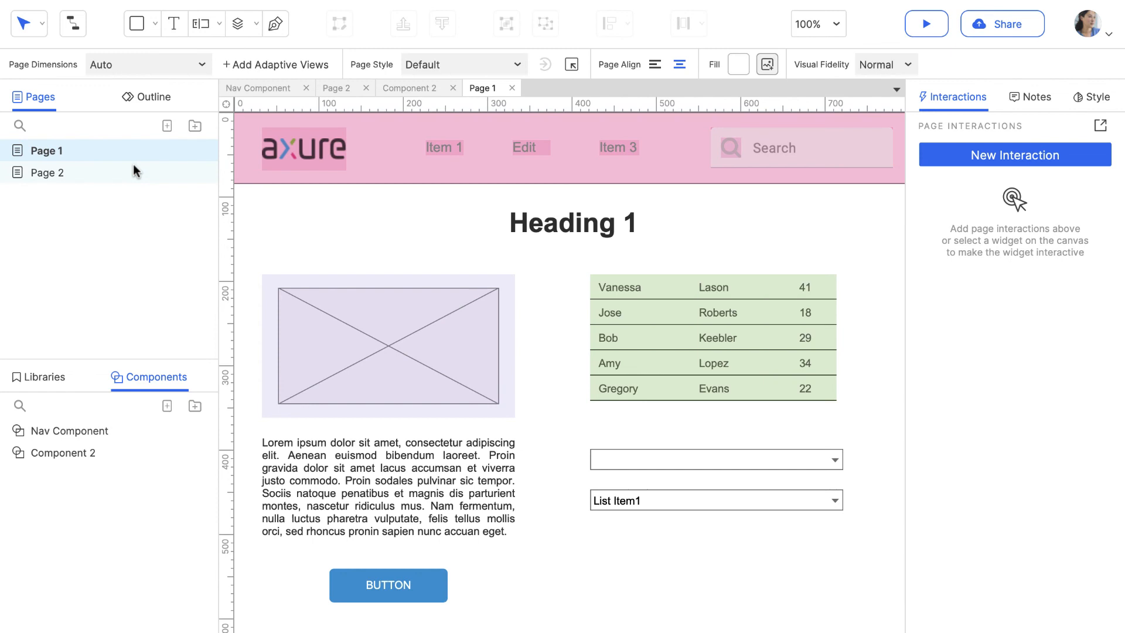
pyautogui.moveTo(349, 225)
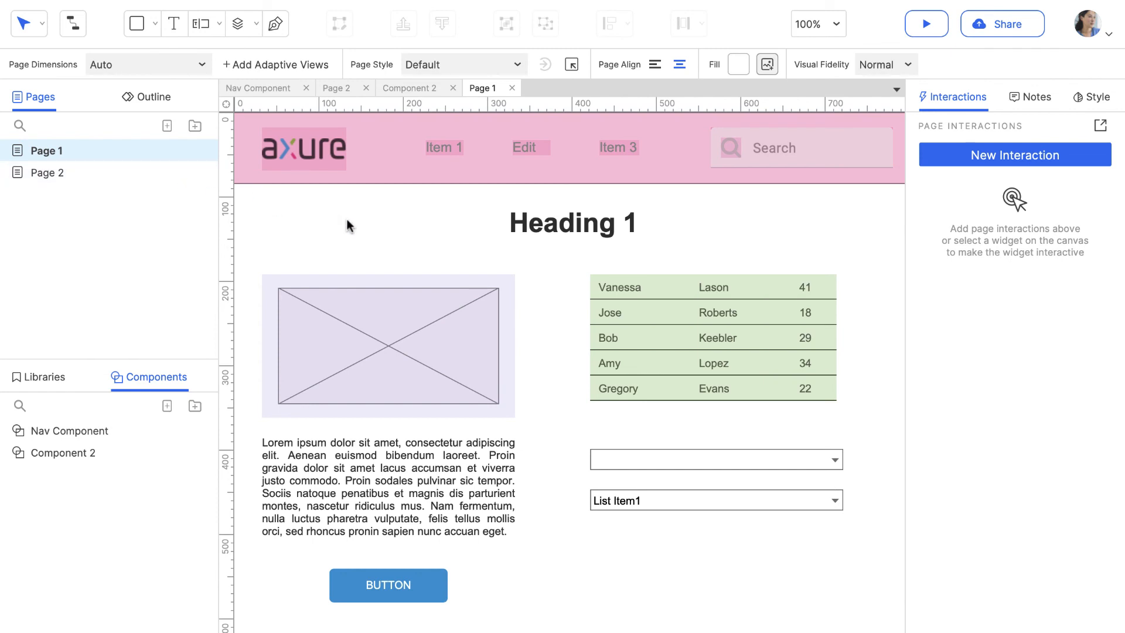
pyautogui.moveTo(363, 195)
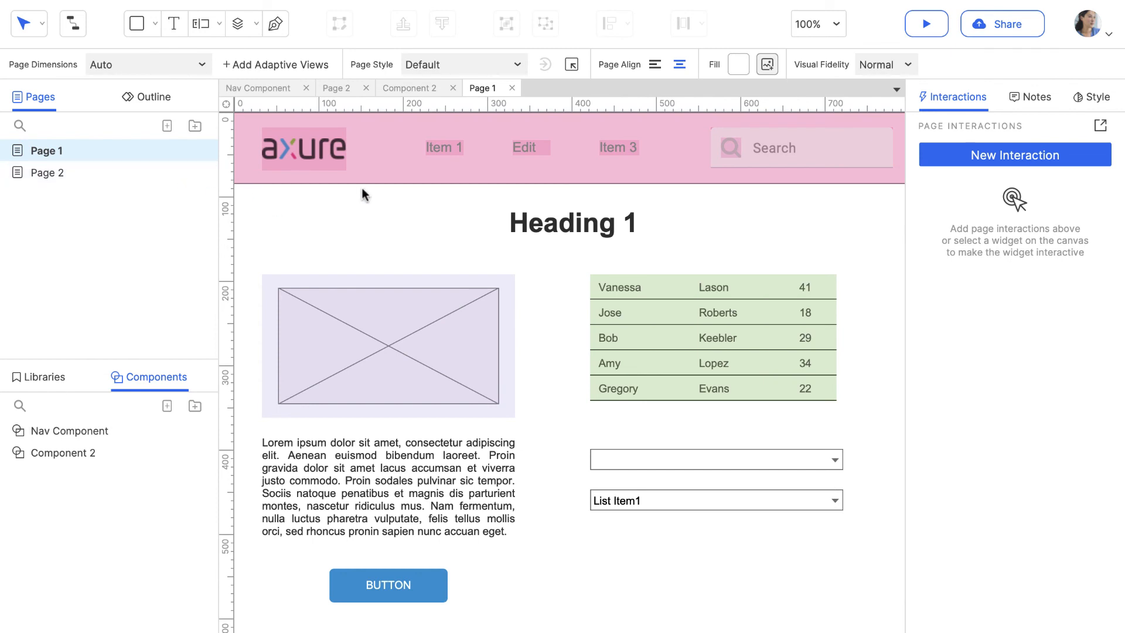